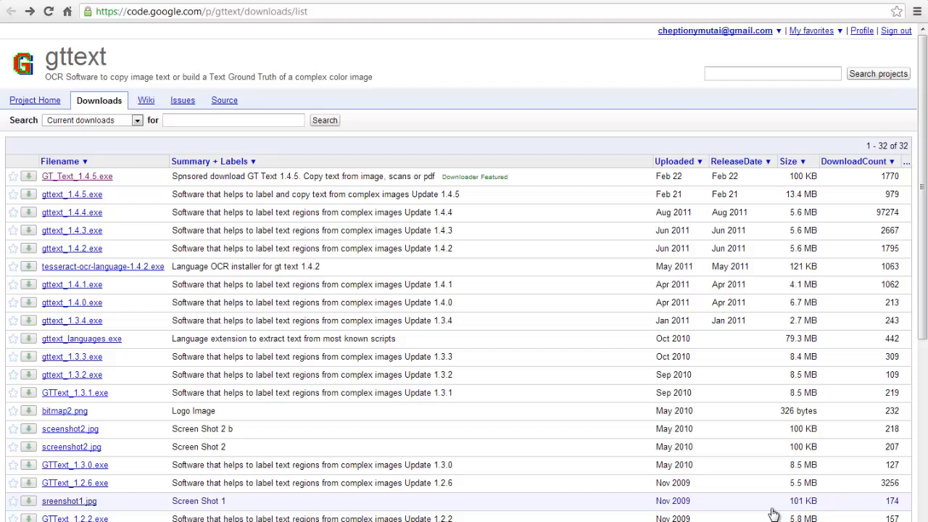
- Download the GT_Text_1.4.5.exe installer from the gttext downloads page
left_click(217, 12)
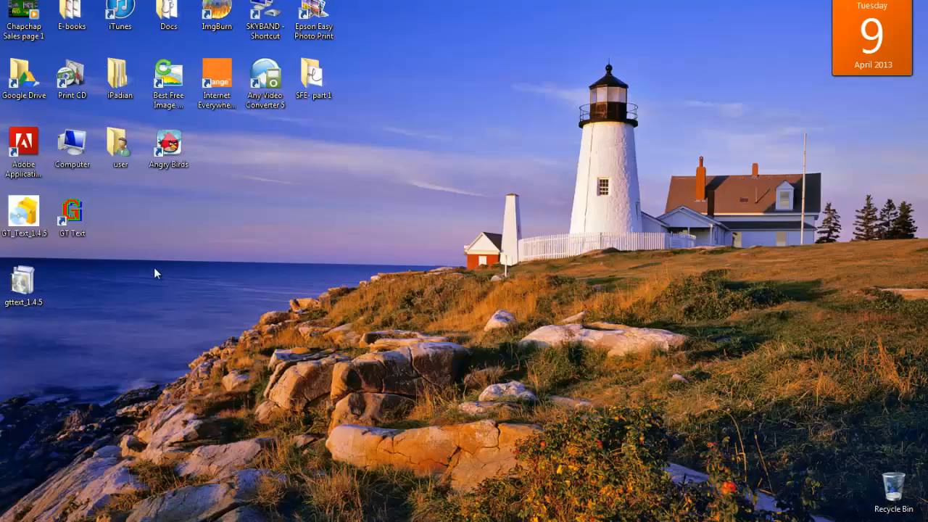
- Launch GT Text and load 'final youth rally image' from Pictures
left_click(71, 214)
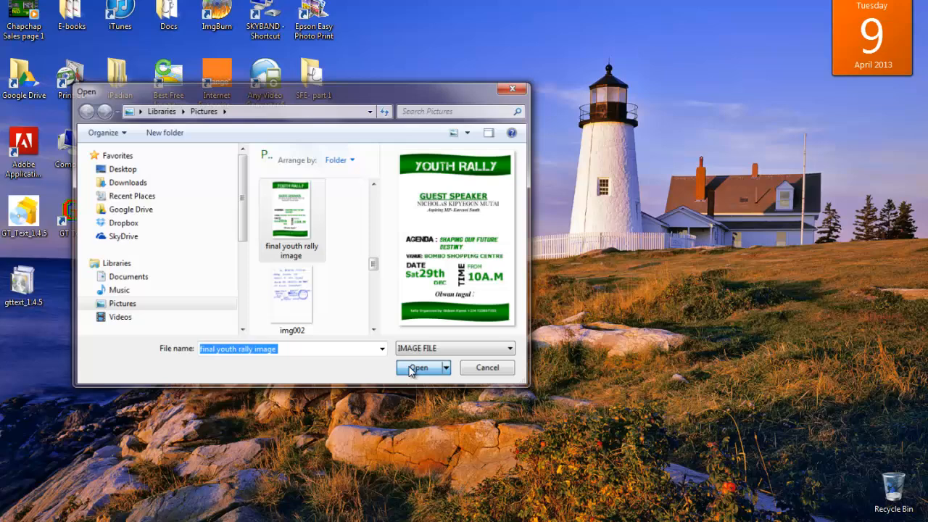
left_click(417, 368)
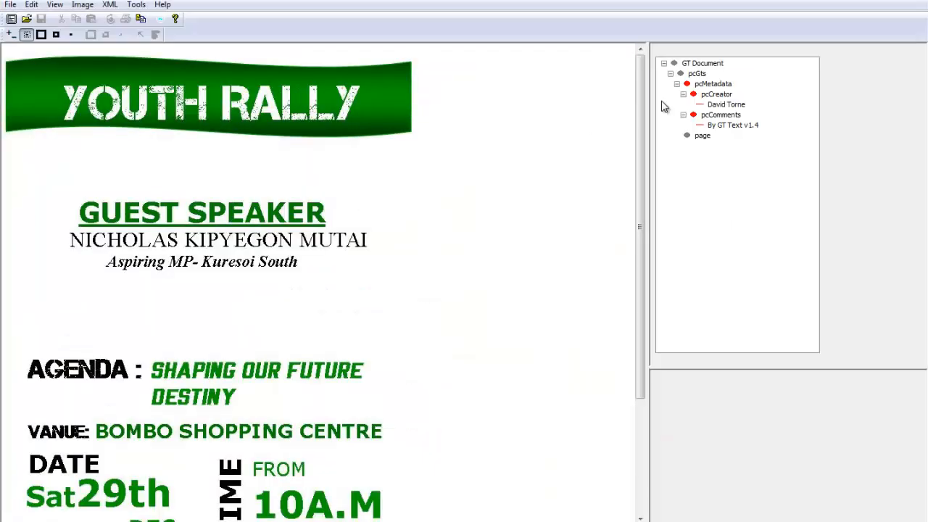
- Select the agenda, venue and date area and accept the recognized text
scroll("down", 3)
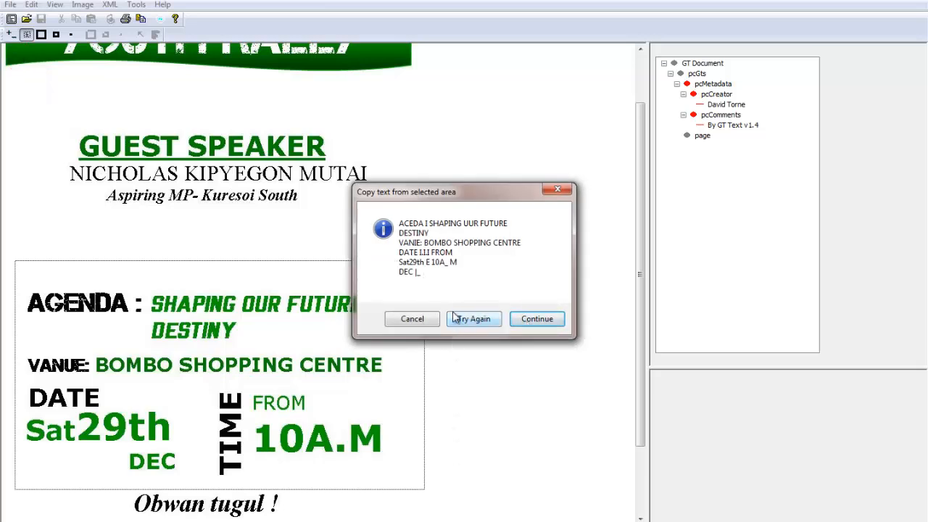
left_click(536, 319)
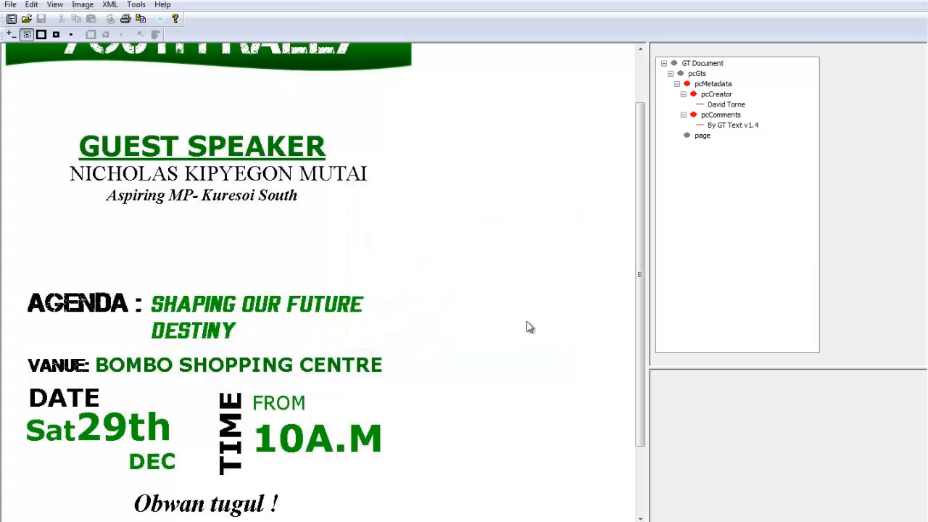
mouse_move(20, 268)
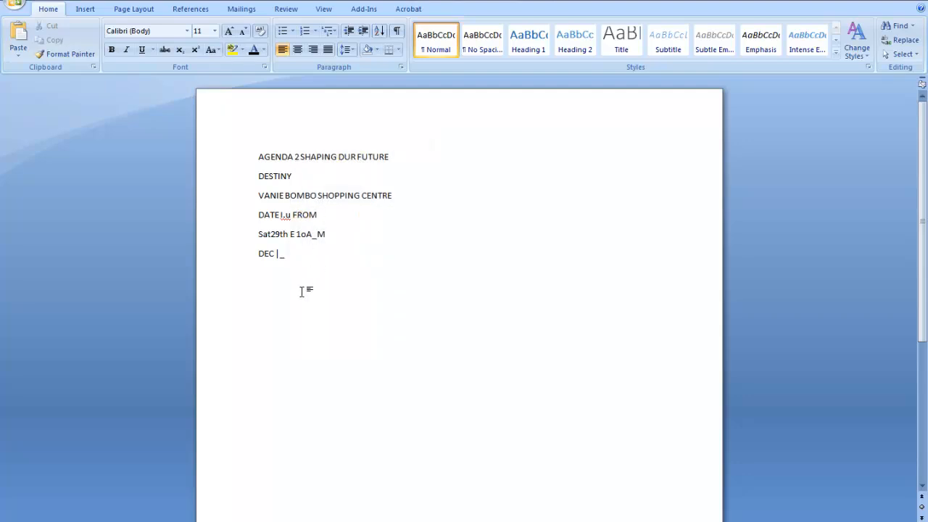
- Paste the recognized agenda, venue and date lines into the Word page
key("enter")
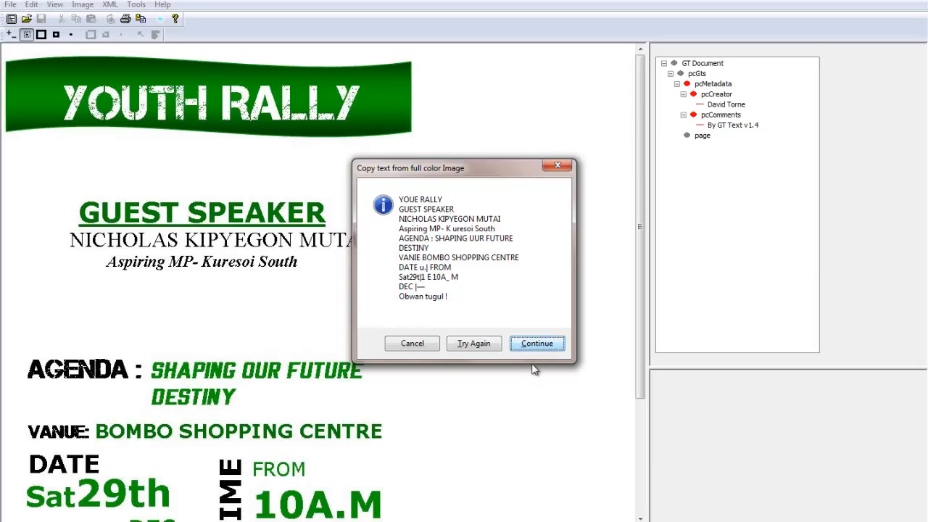
- Dismiss the previous result and recognize the full poster image via Tools > Copy Text from
left_click(536, 343)
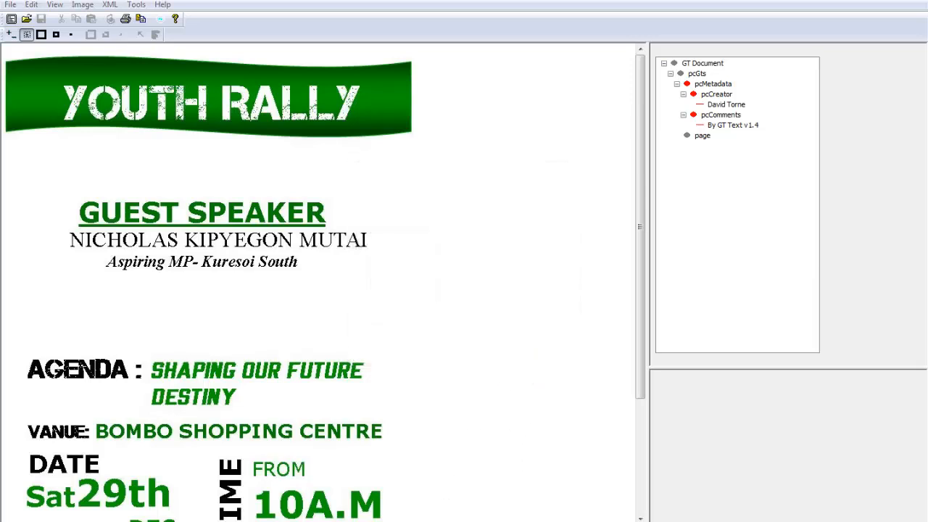
left_click(137, 4)
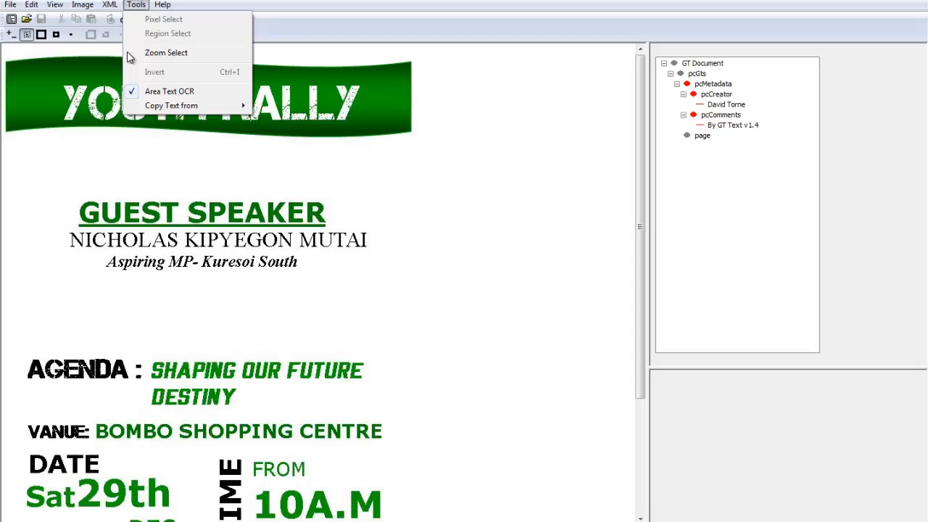
mouse_move(171, 104)
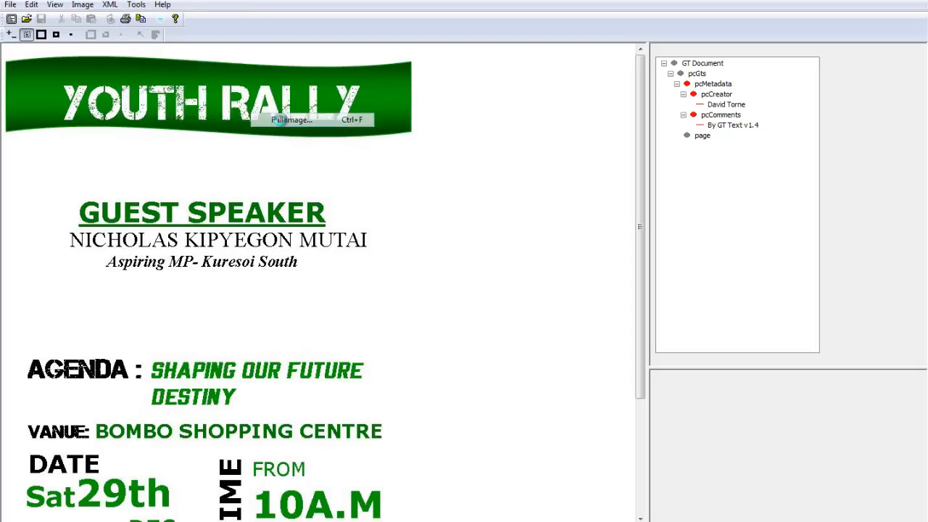
left_click(291, 119)
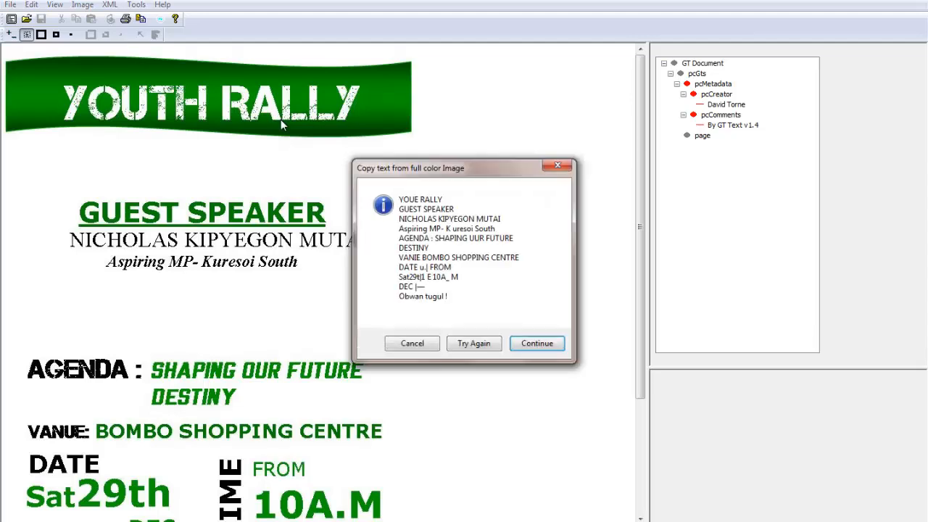